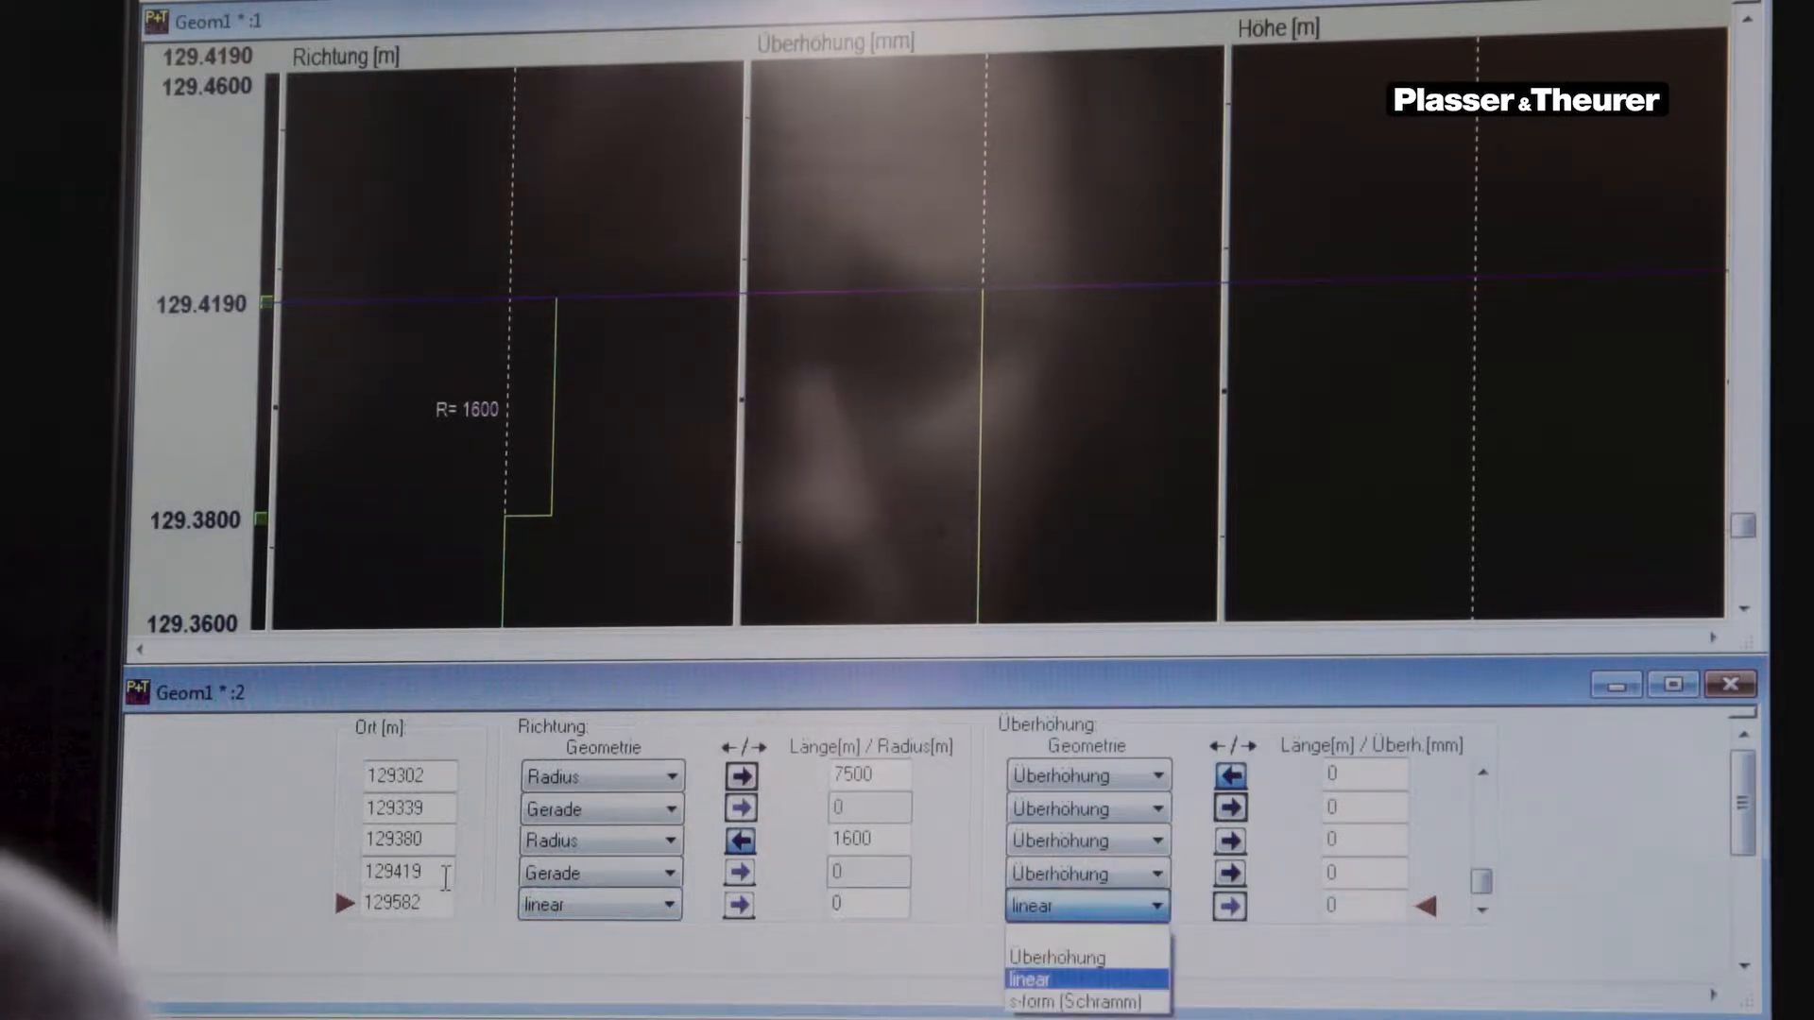
Step: Set the last geometry row's superelevation (Überhöhung) to linear
click(1069, 978)
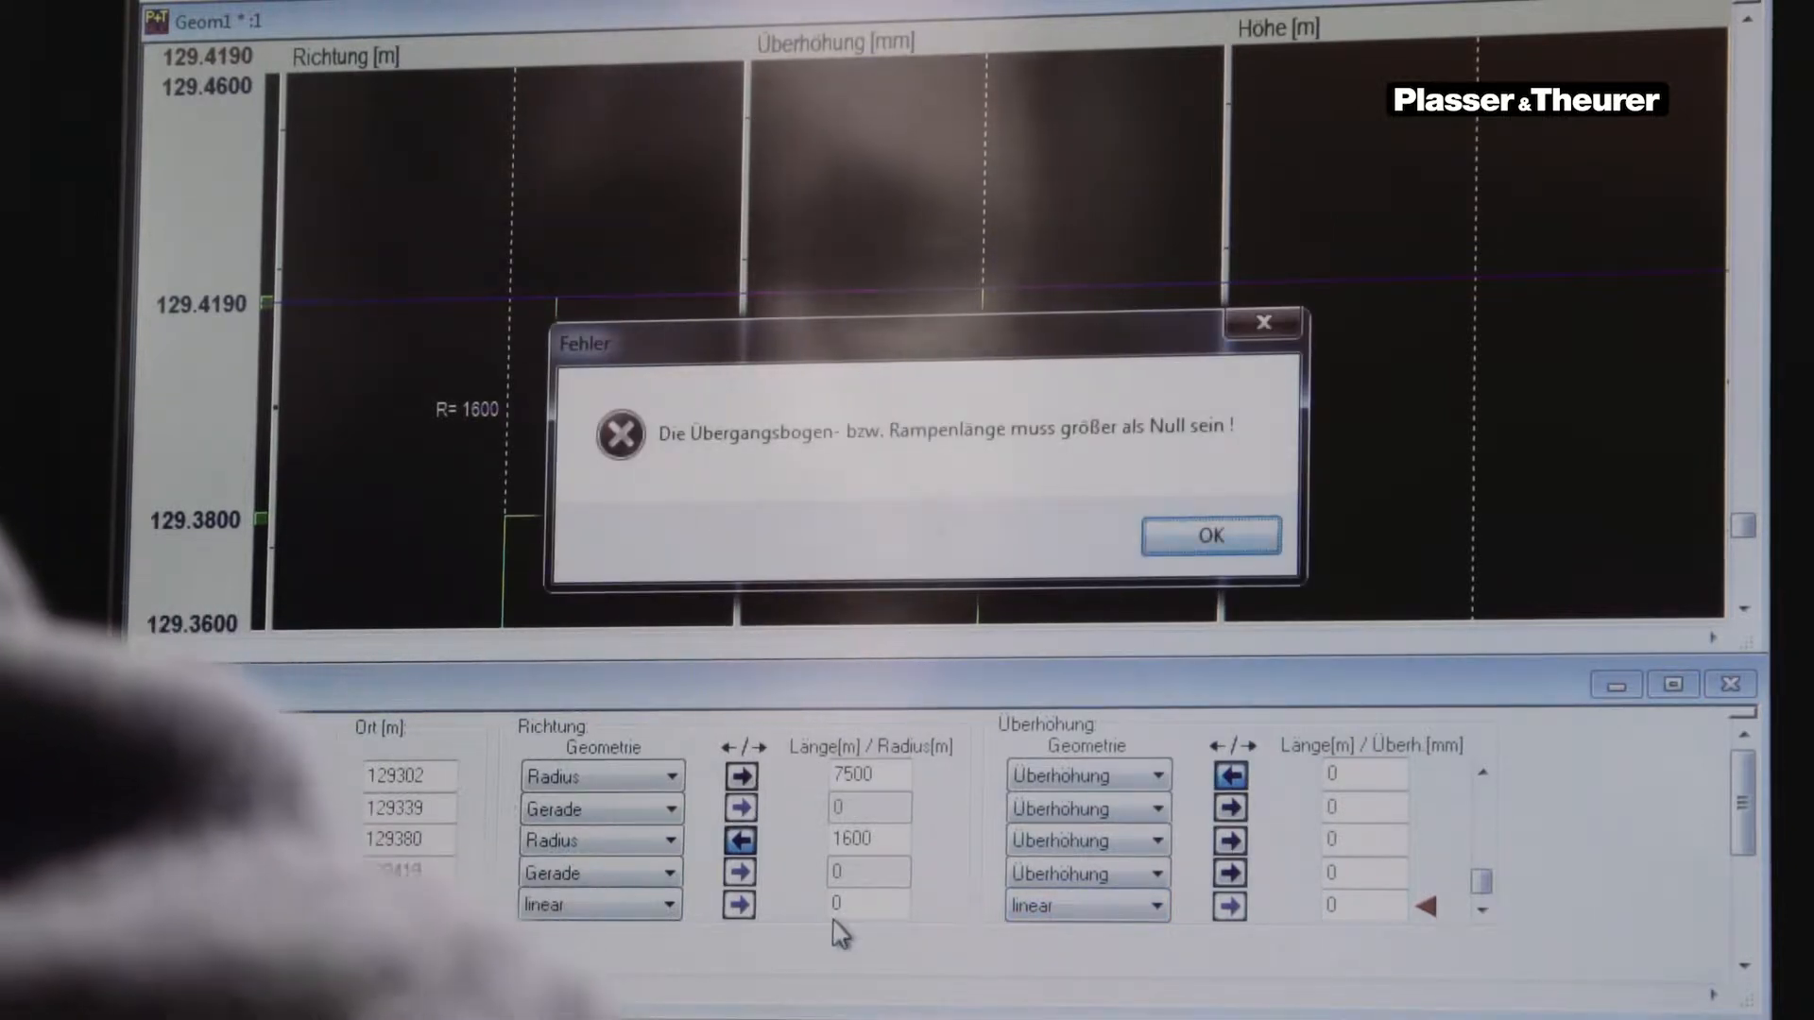
Step: Dismiss the warning that the transition length must exceed zero
click(1210, 535)
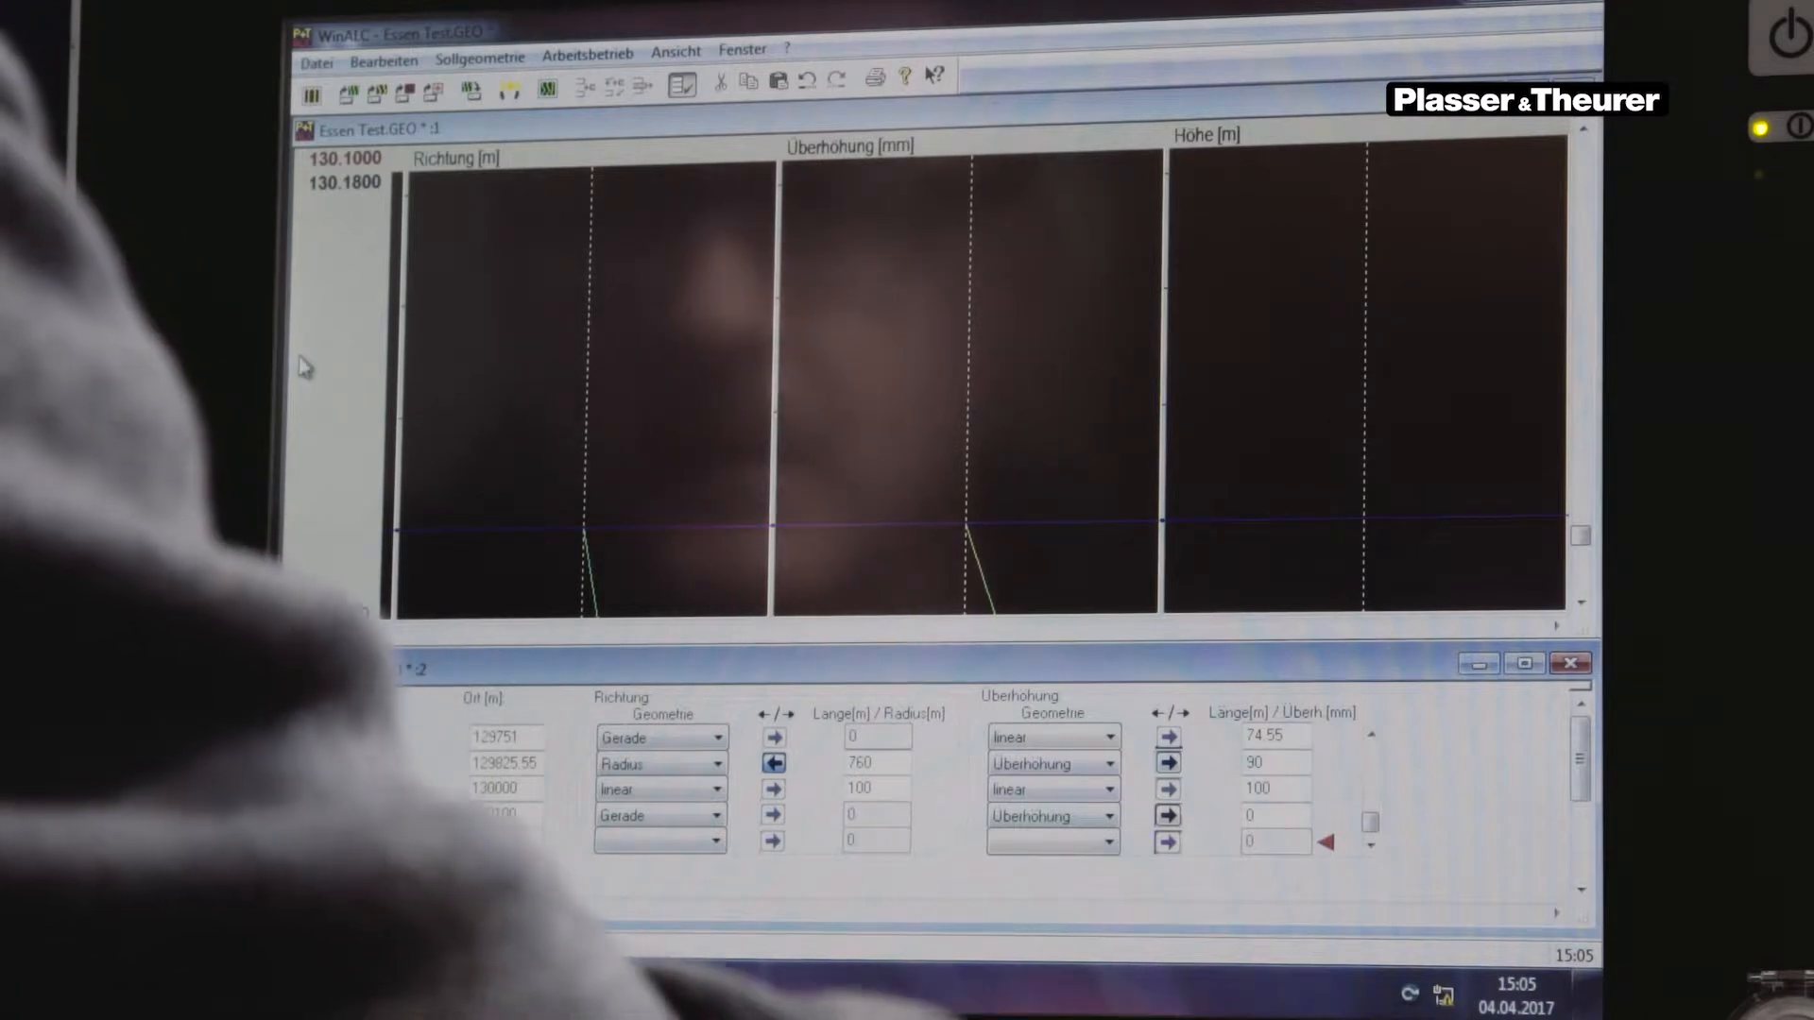
Step: Save the geometry as Essen Test1.GEO in the Geom folder
click(317, 58)
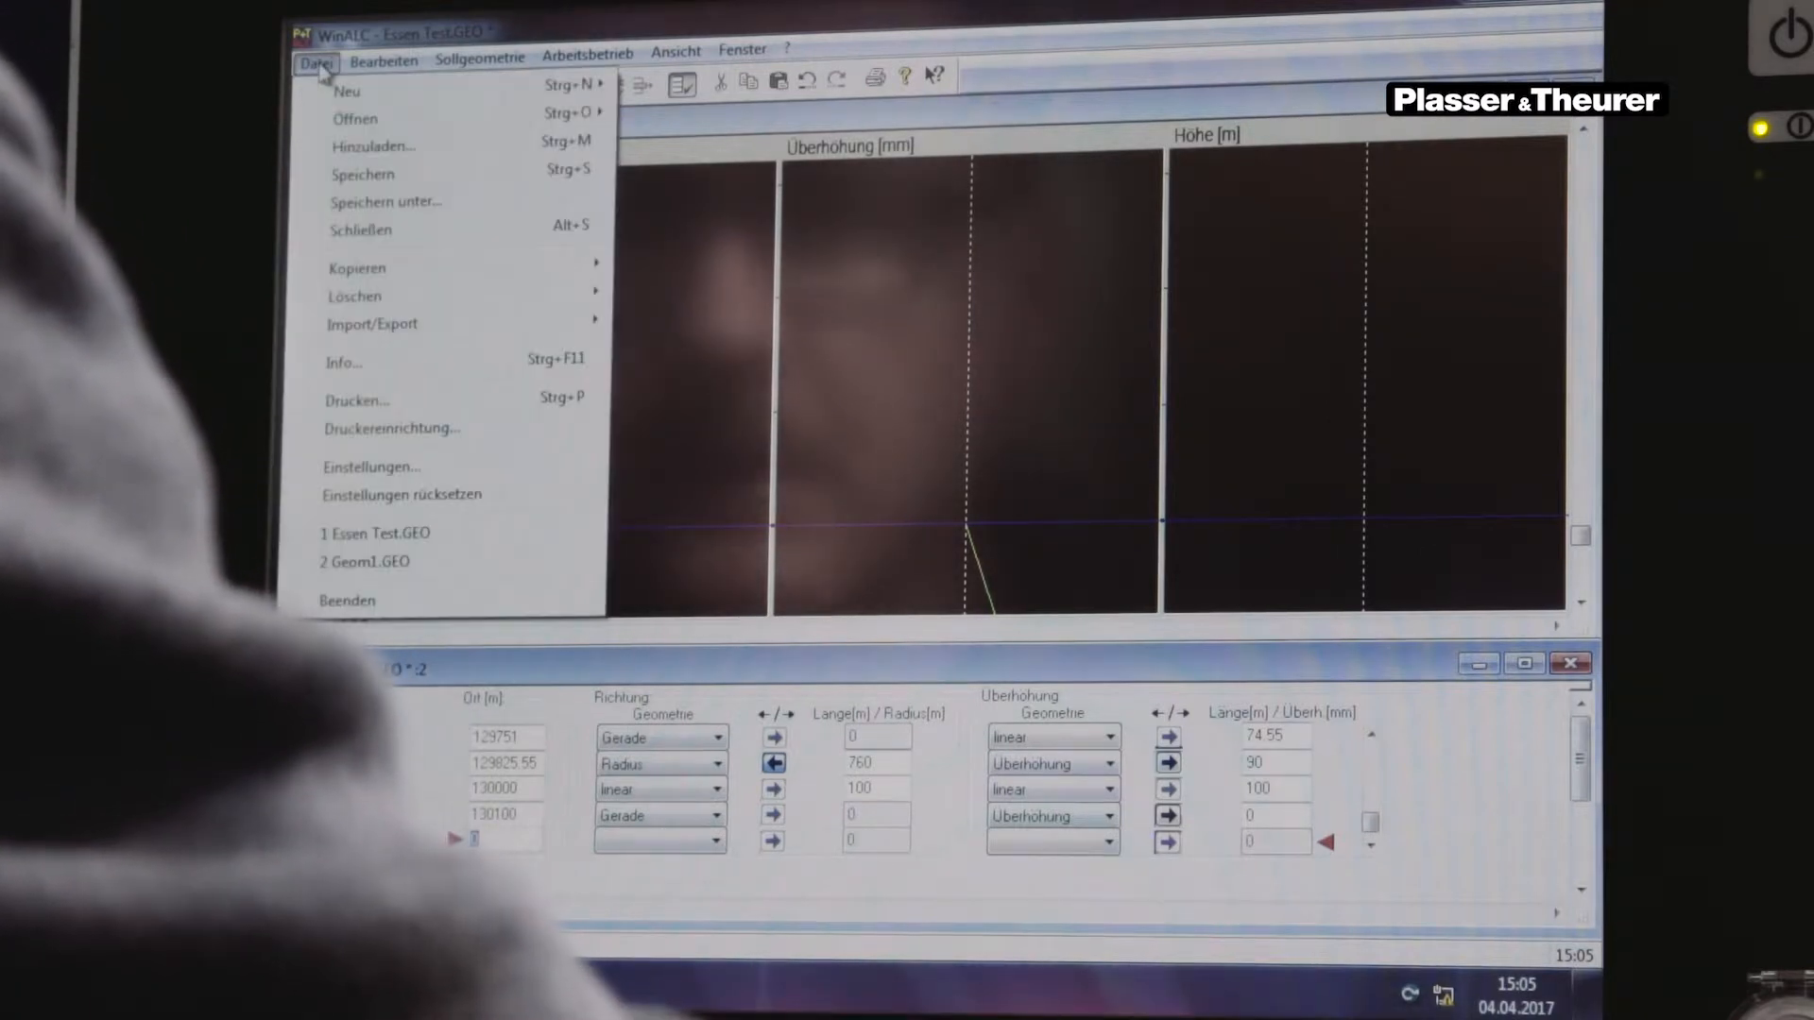
click(386, 201)
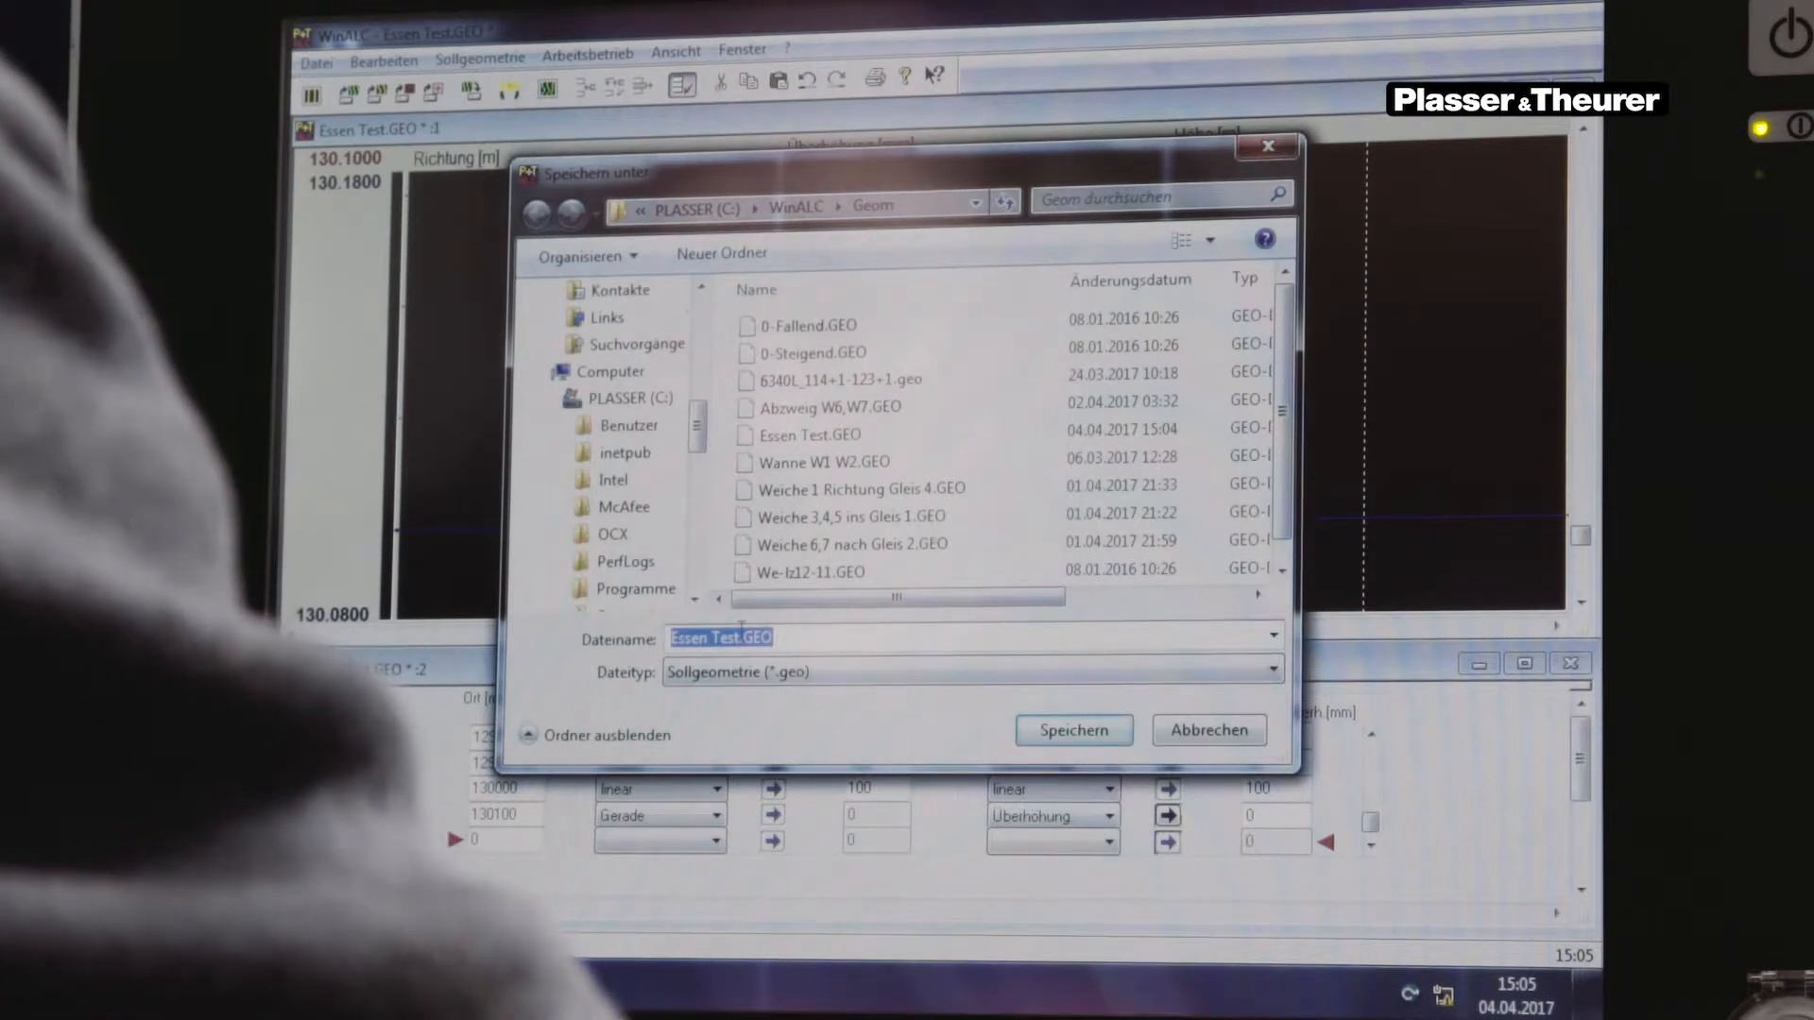
click(1073, 729)
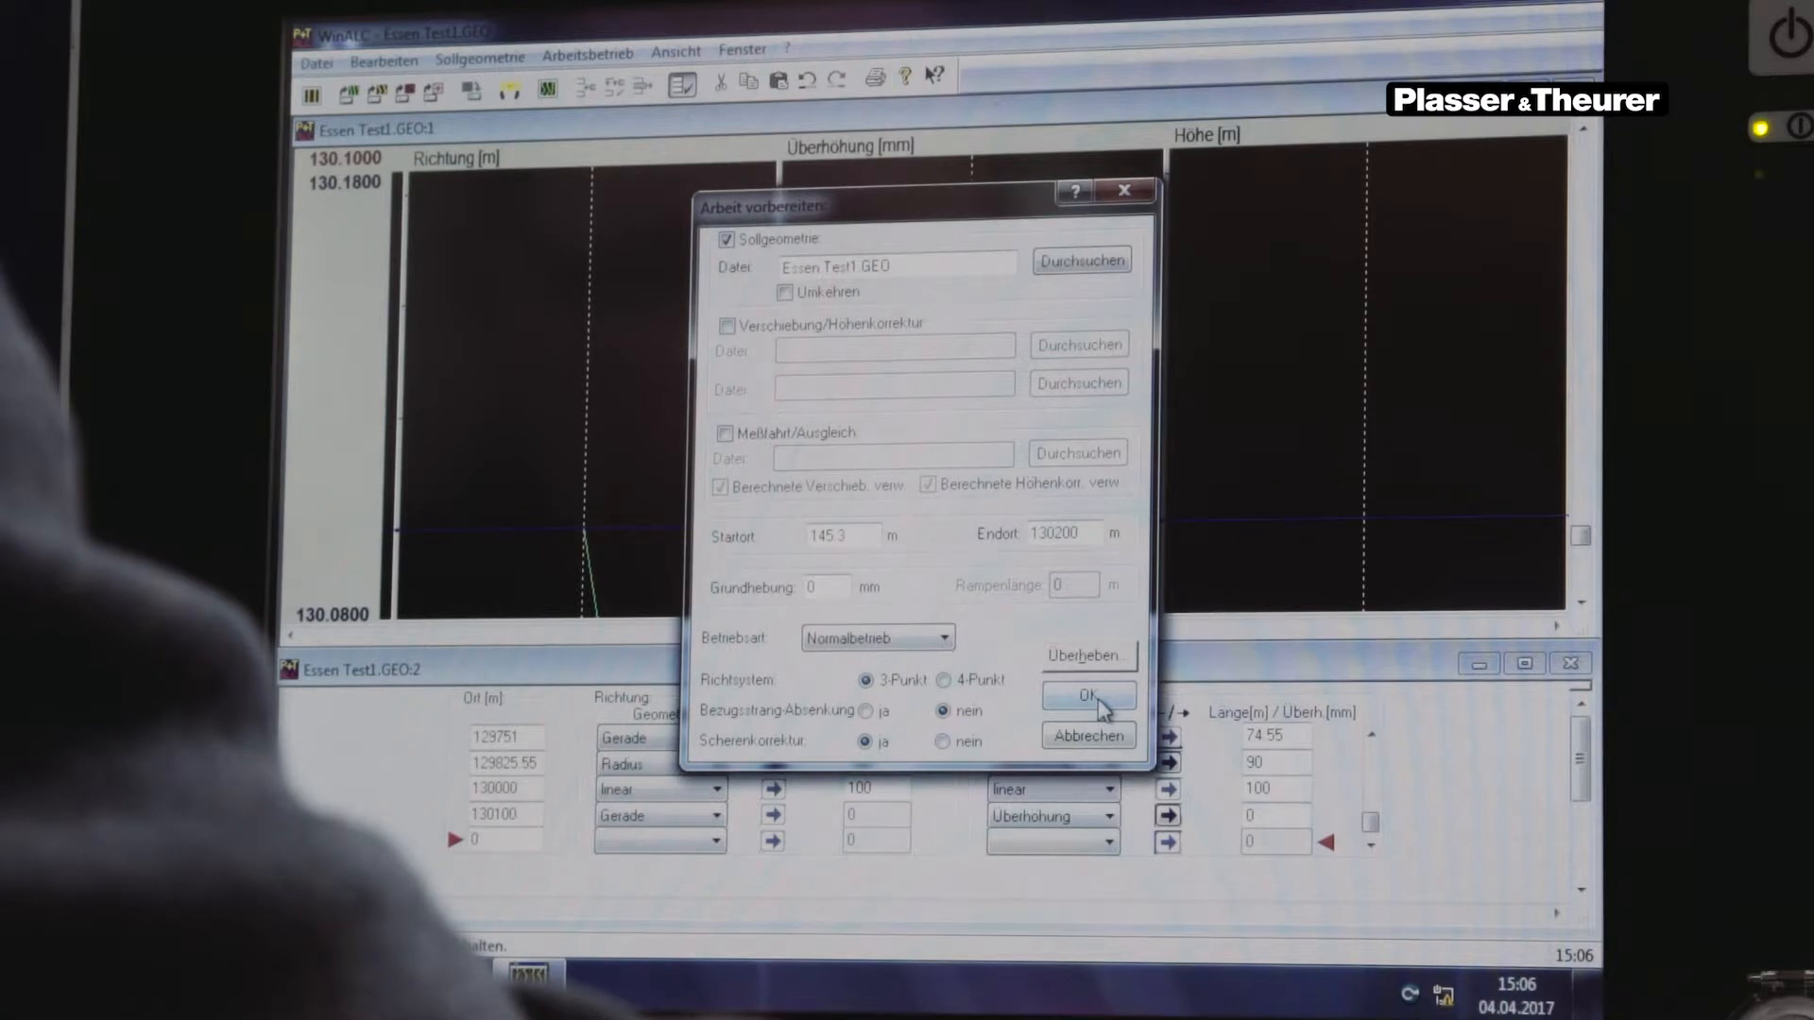
Step: Confirm working mode with Essen Test1.GEO, start 145.3 m, normal operation, 3-point alignment
click(1088, 694)
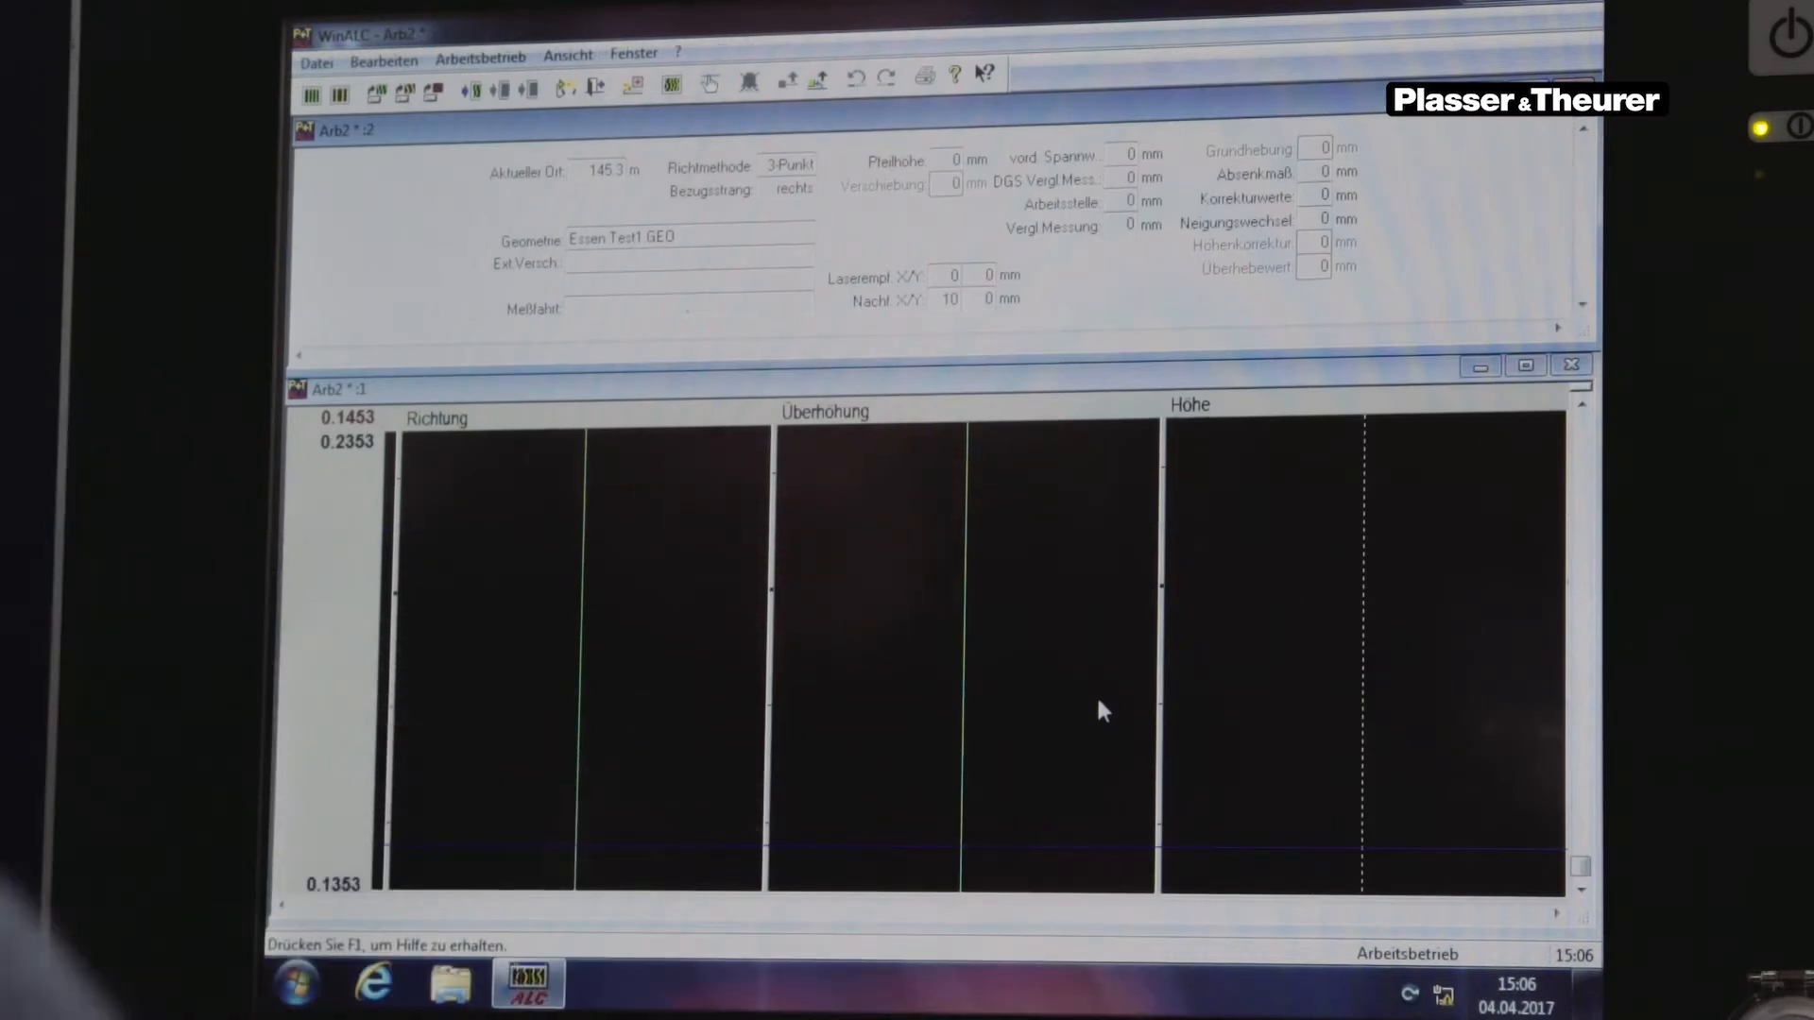